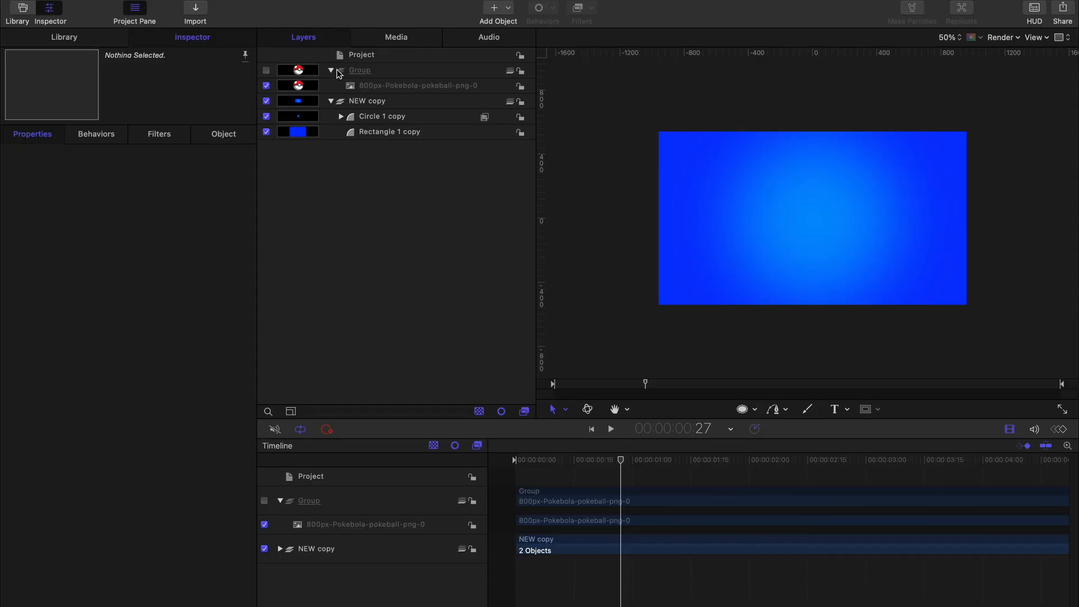
pyautogui.moveTo(520, 157)
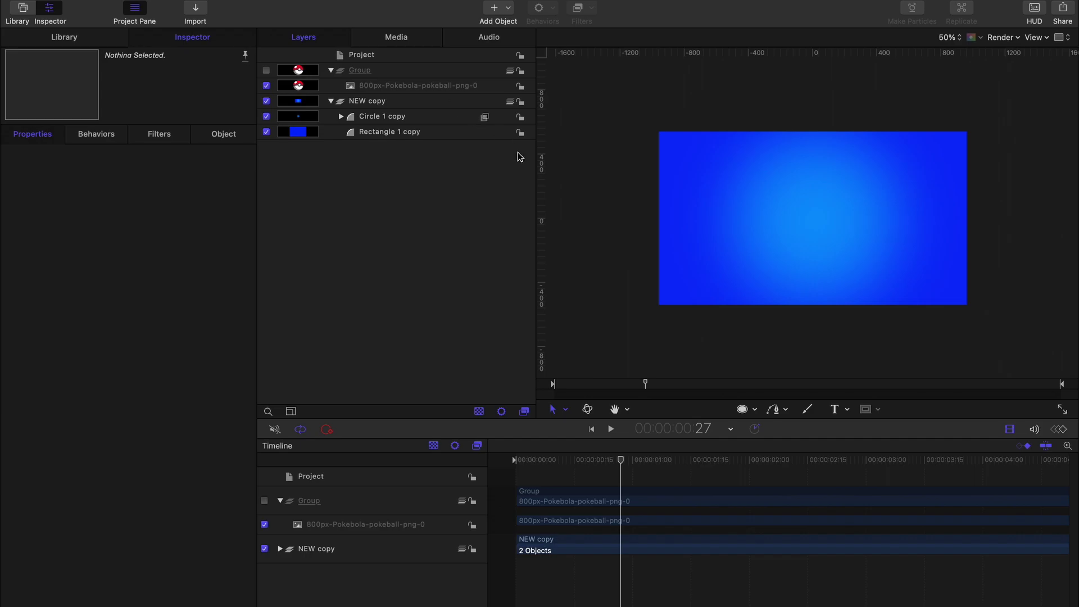
# - Draw a pink circle in the Group, show the Group, and stack the pokeball above Circle 2 at its centre
pyautogui.click(742, 409)
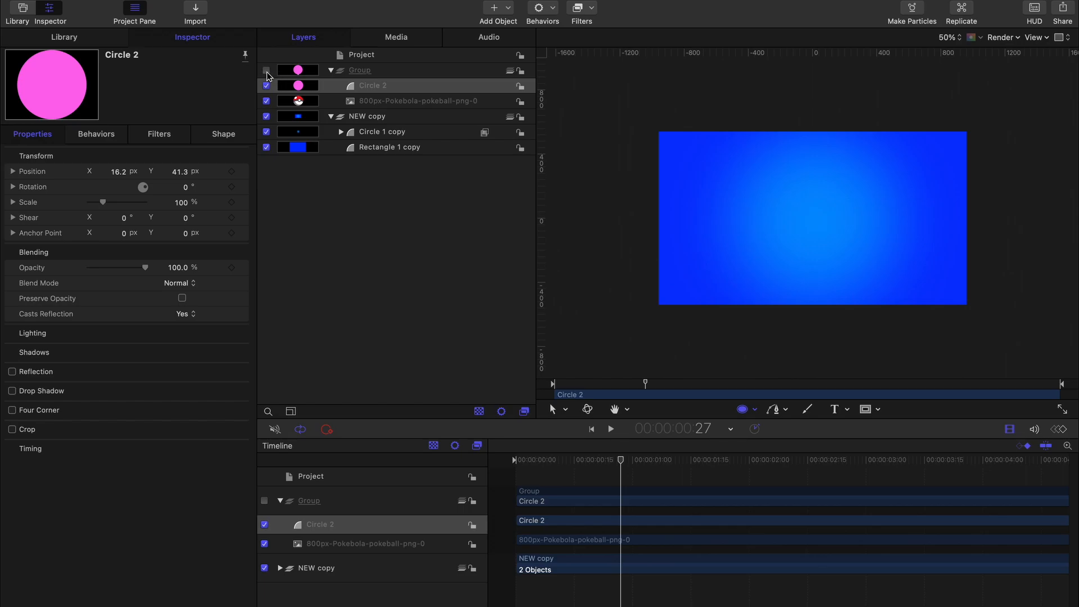
pyautogui.click(265, 69)
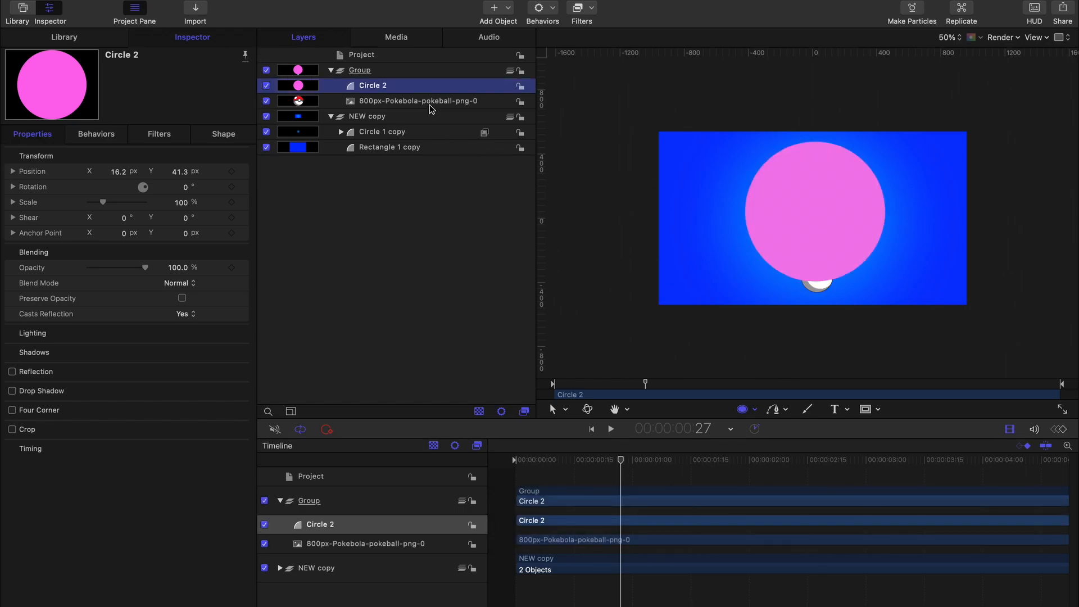
pyautogui.click(418, 100)
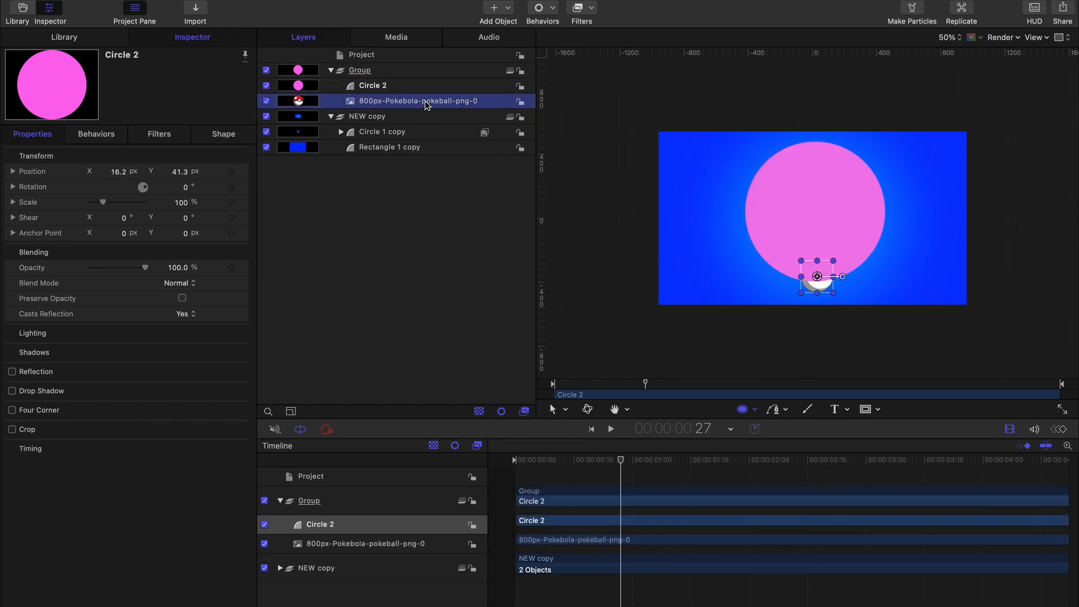
pyautogui.click(416, 100)
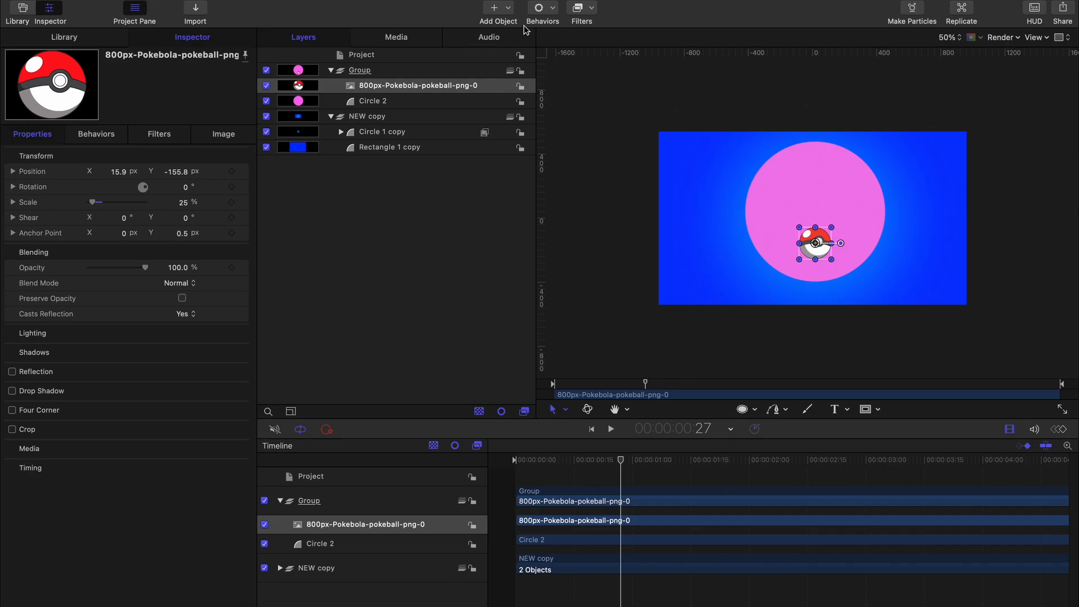
# - Add a Motion Path behavior to the pokeball with Path Shape set to Geometry
pyautogui.click(543, 13)
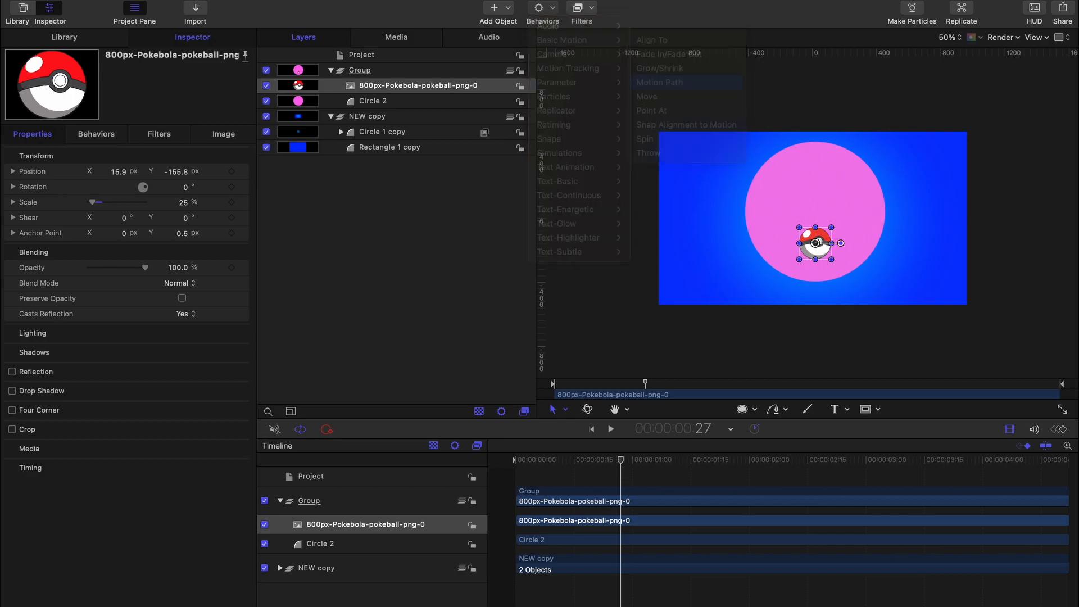
pyautogui.click(660, 82)
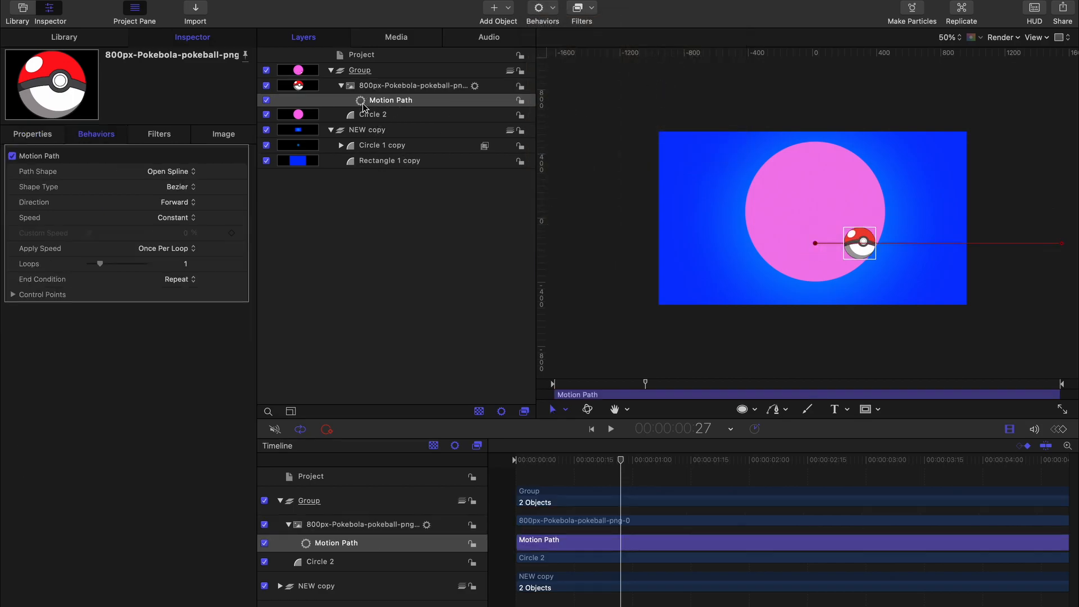
pyautogui.moveTo(12, 179)
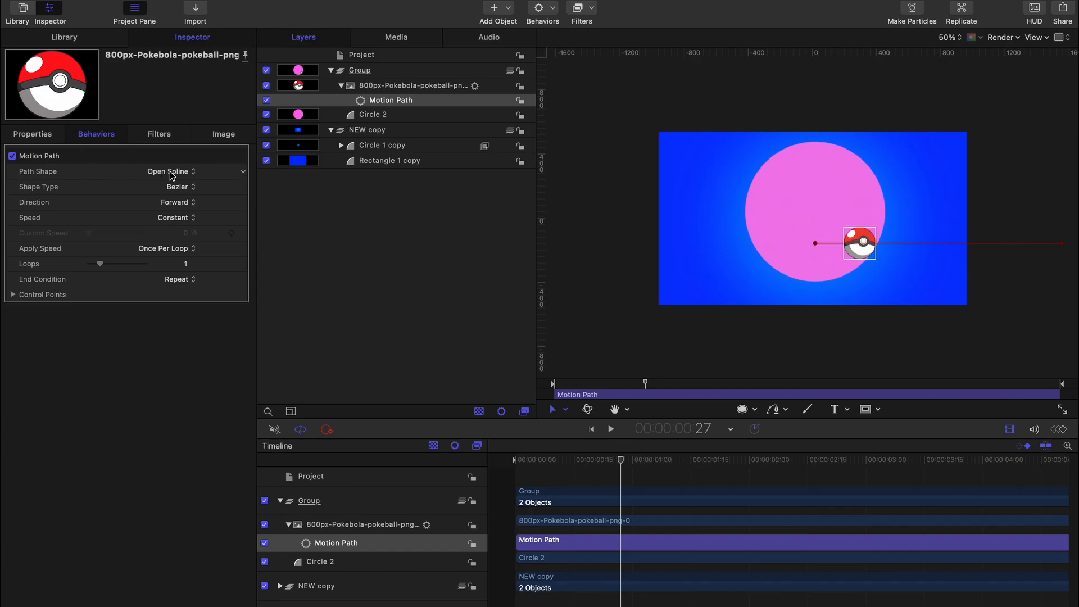
pyautogui.click(169, 171)
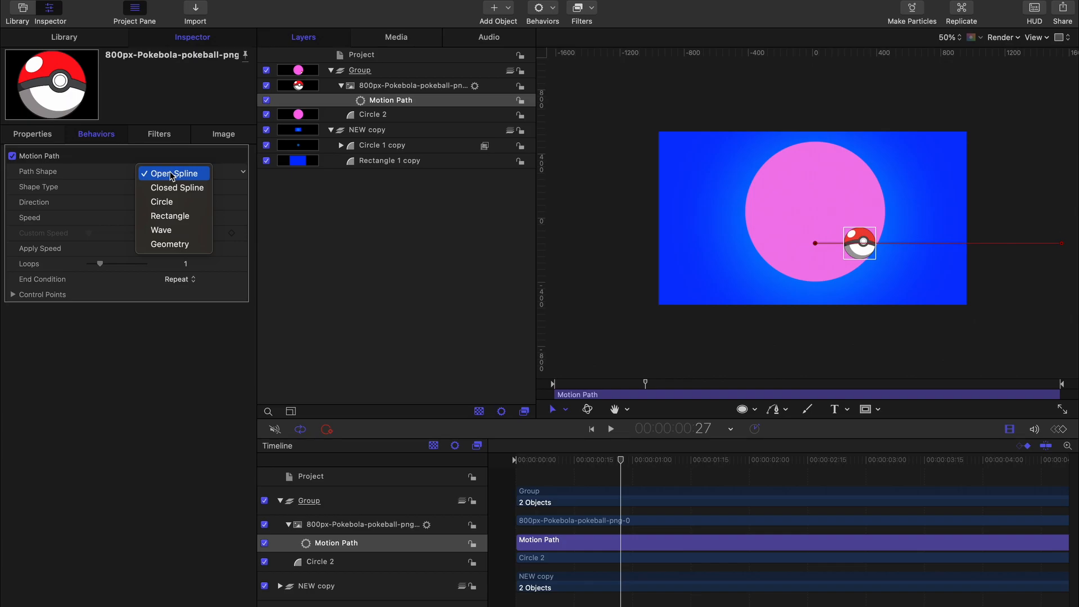
pyautogui.click(170, 244)
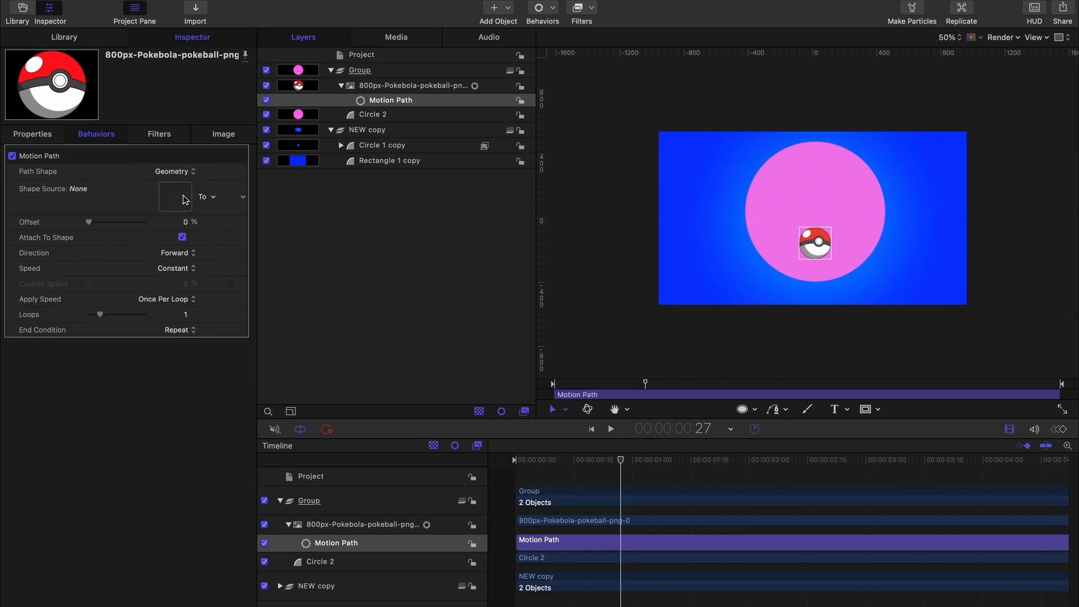
pyautogui.moveTo(78, 201)
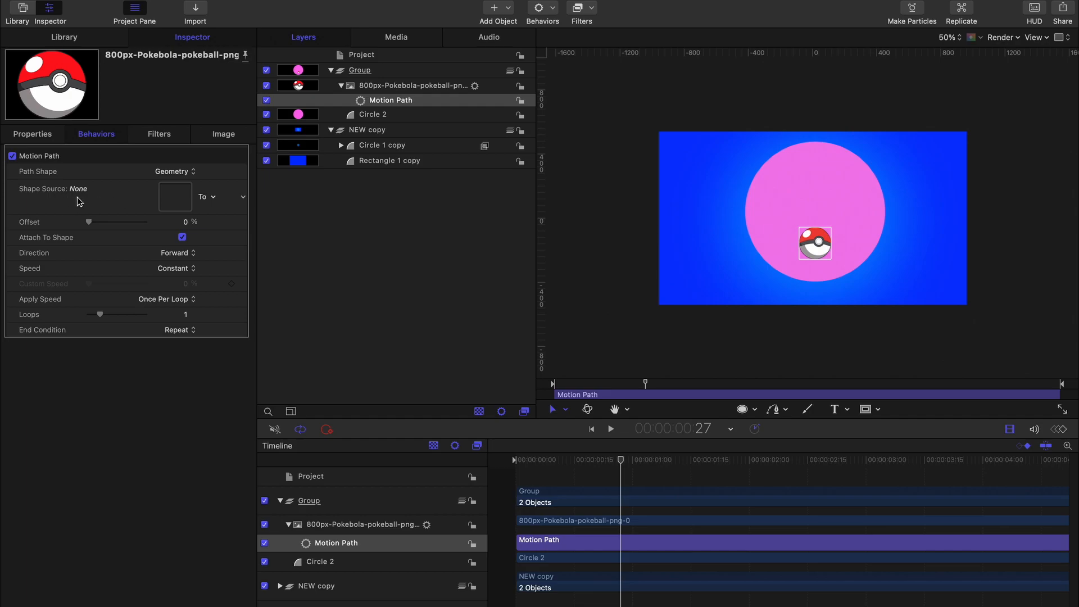
pyautogui.moveTo(370, 116)
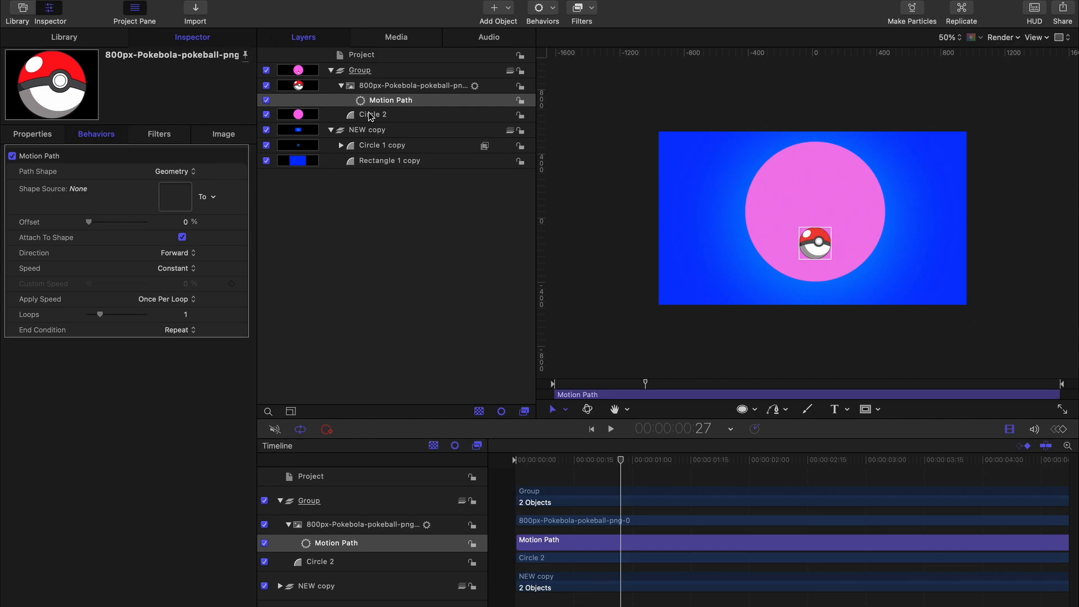
# - Use Circle 2 as the Motion Path's Shape Source so the pokeball rides its edge
pyautogui.click(373, 115)
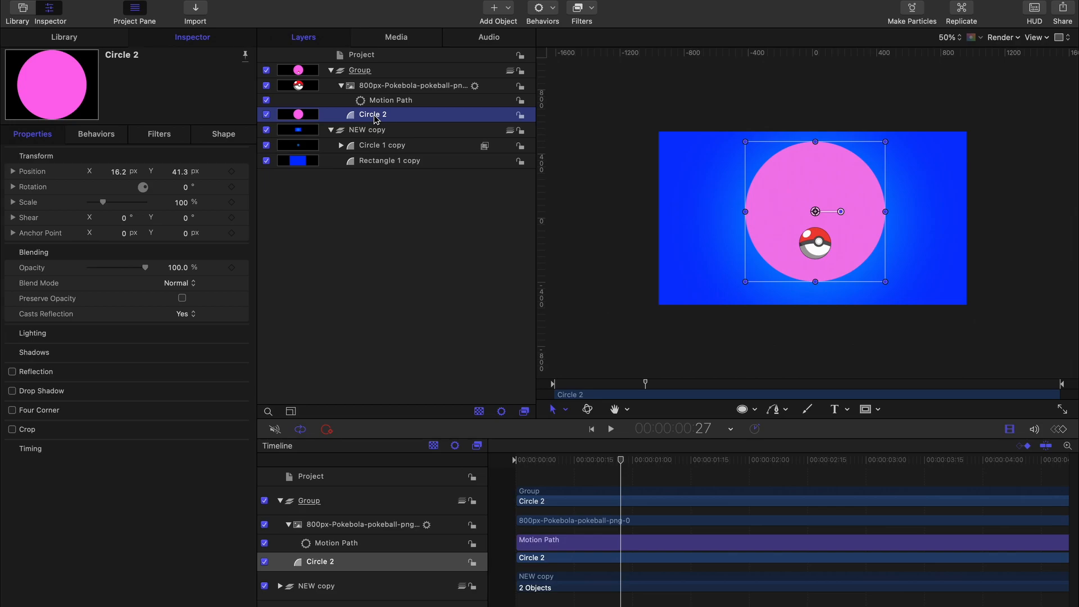
pyautogui.moveTo(355, 101)
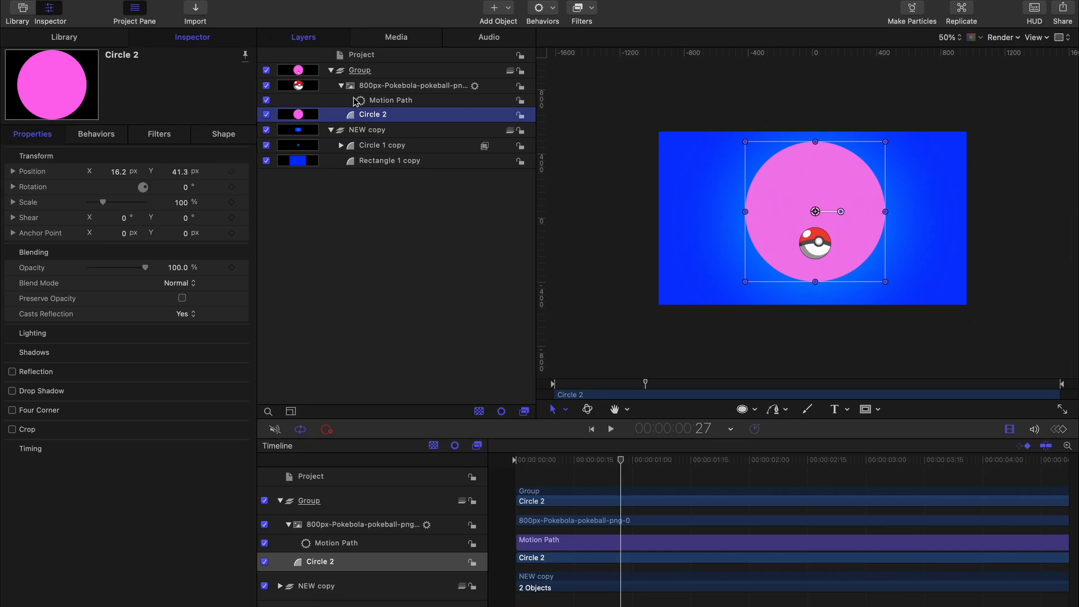
pyautogui.click(390, 100)
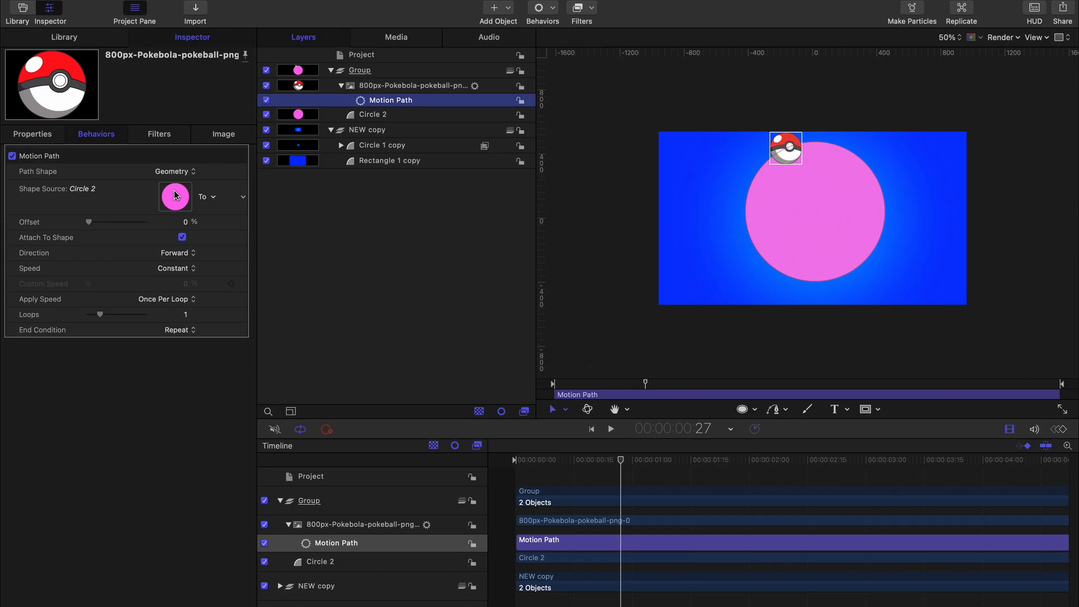
# - Hide Circle 2 and confirm the pokeball orbits the invisible circular path from its bottom point
pyautogui.click(610, 428)
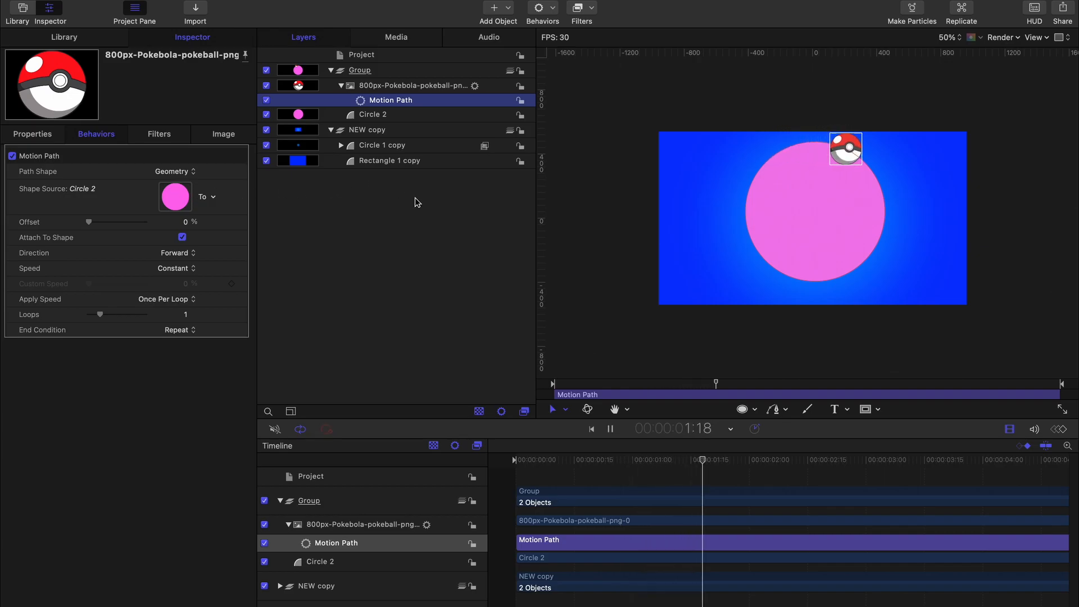
pyautogui.click(610, 428)
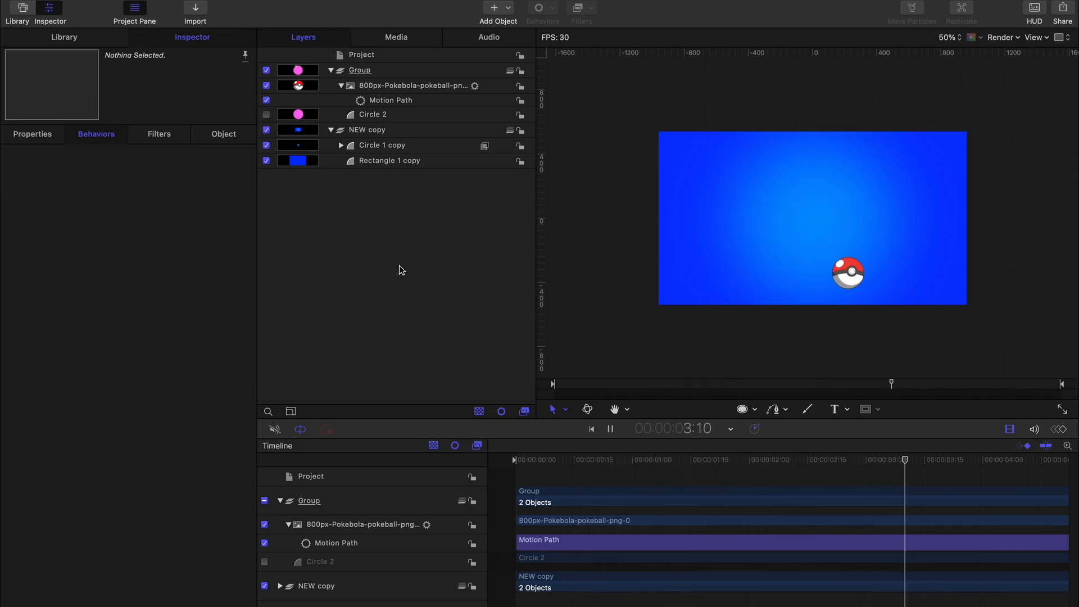
pyautogui.click(547, 459)
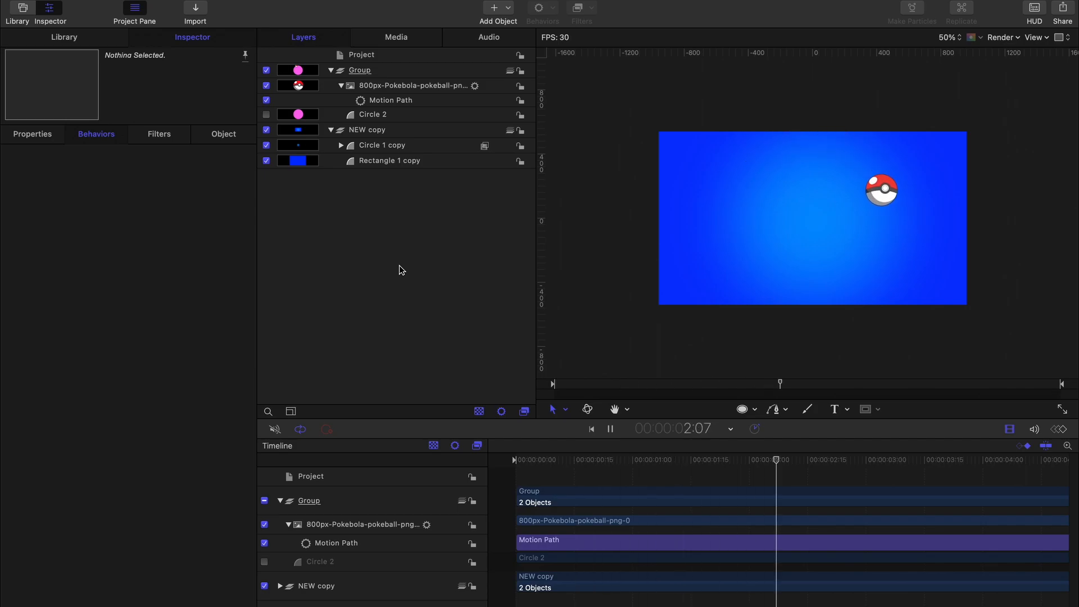
pyautogui.click(373, 115)
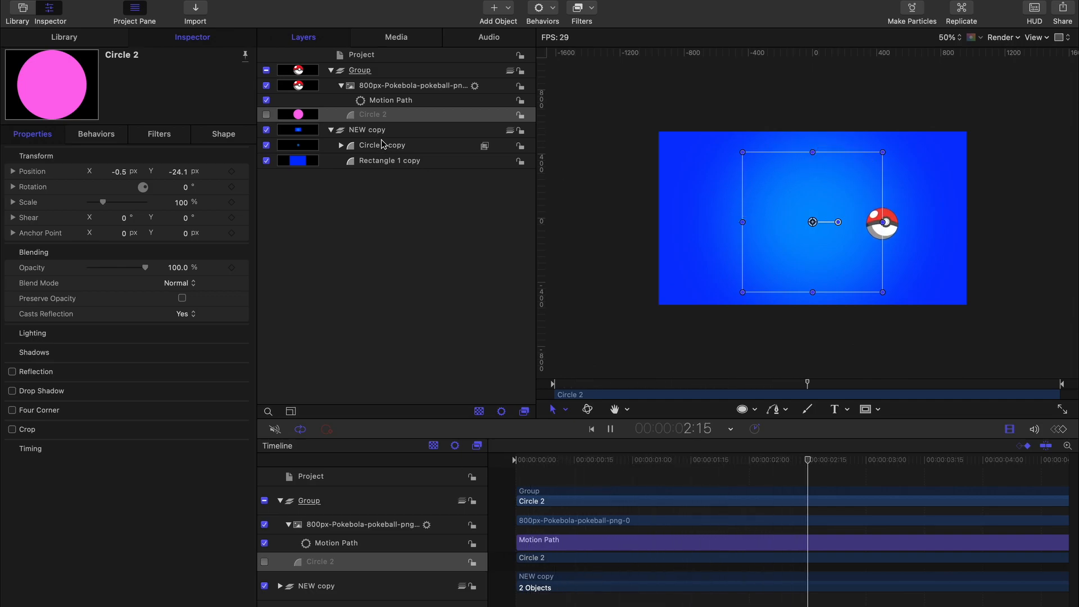
pyautogui.click(409, 86)
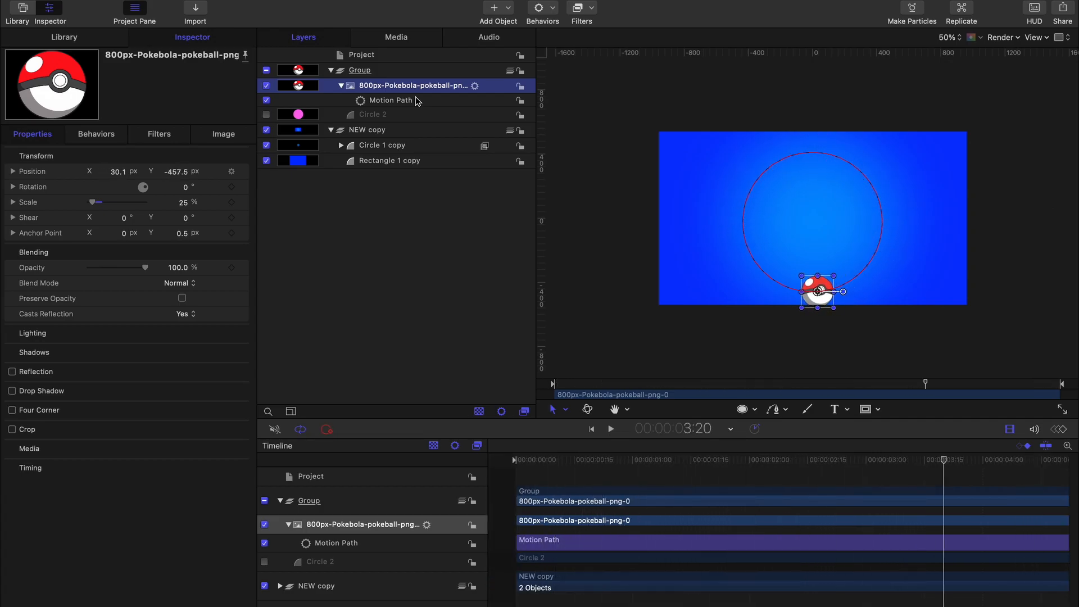
# - Make Circle 2 visible again on the blue background
pyautogui.click(373, 115)
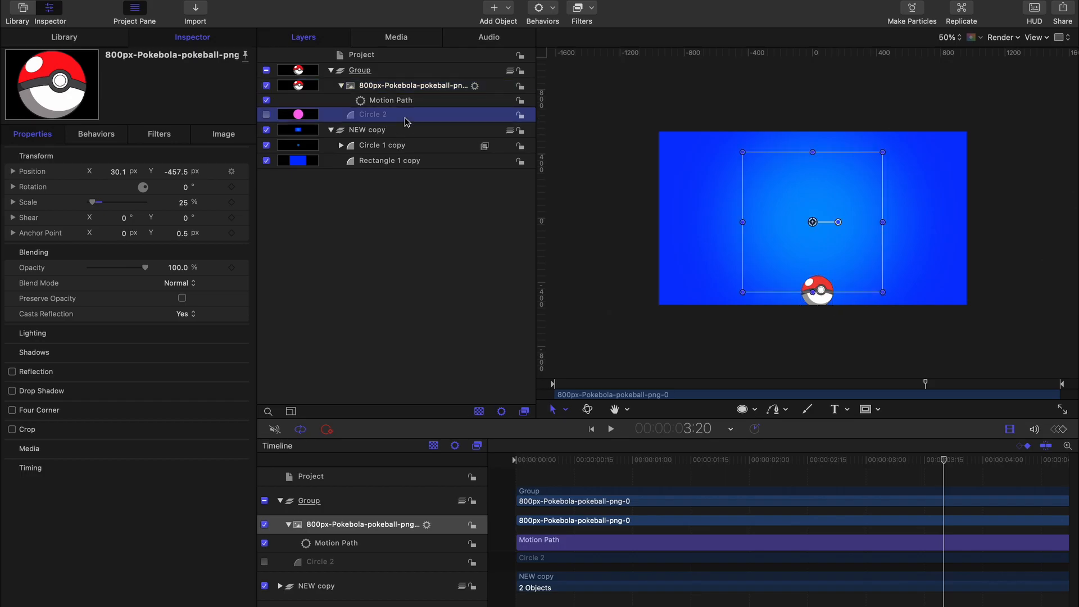
pyautogui.click(374, 115)
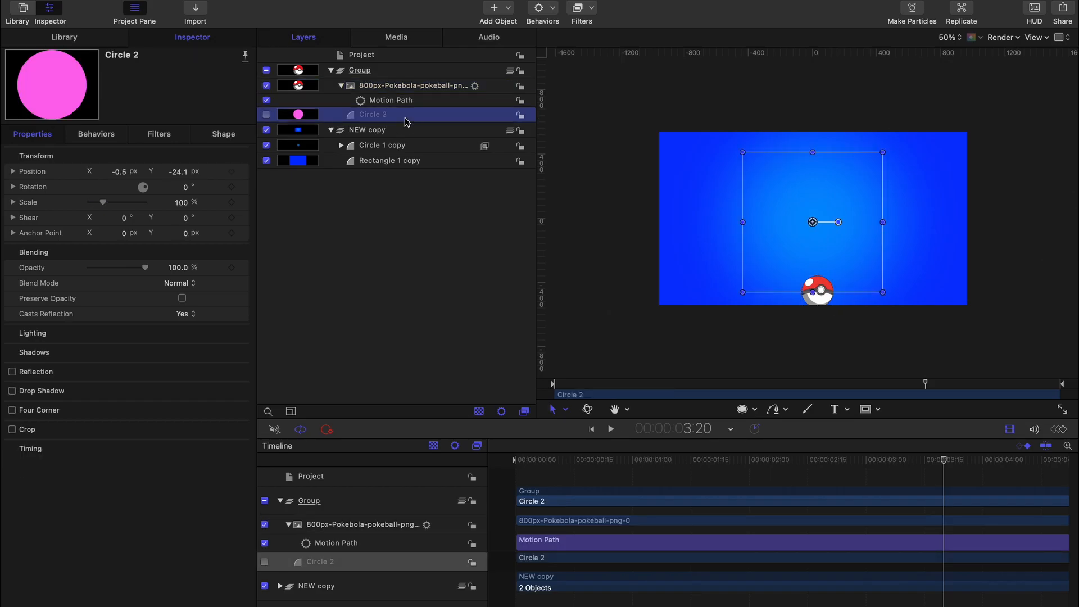
pyautogui.click(412, 86)
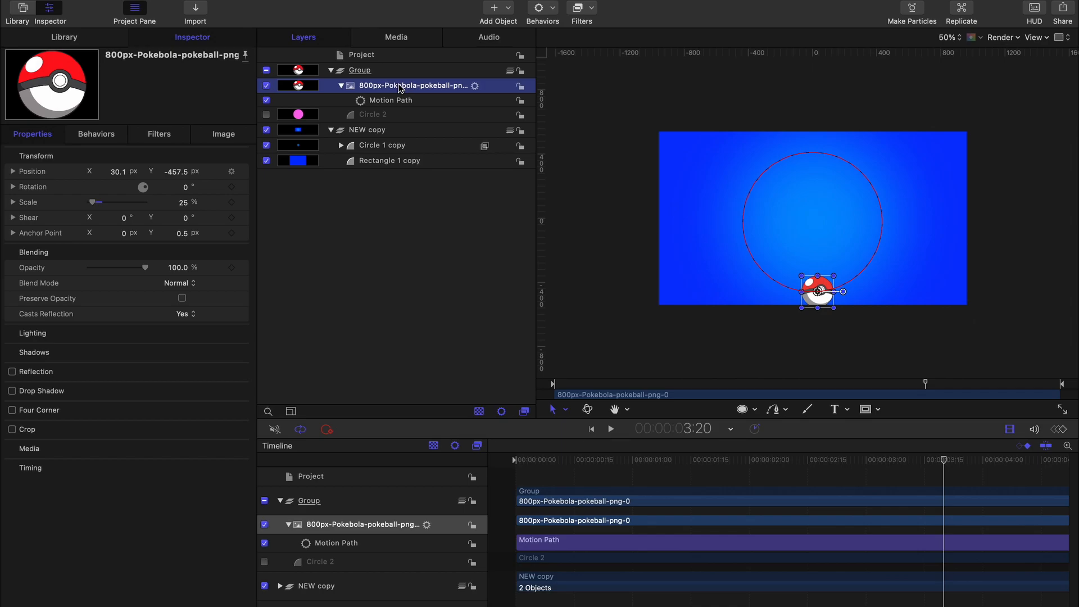
pyautogui.click(373, 115)
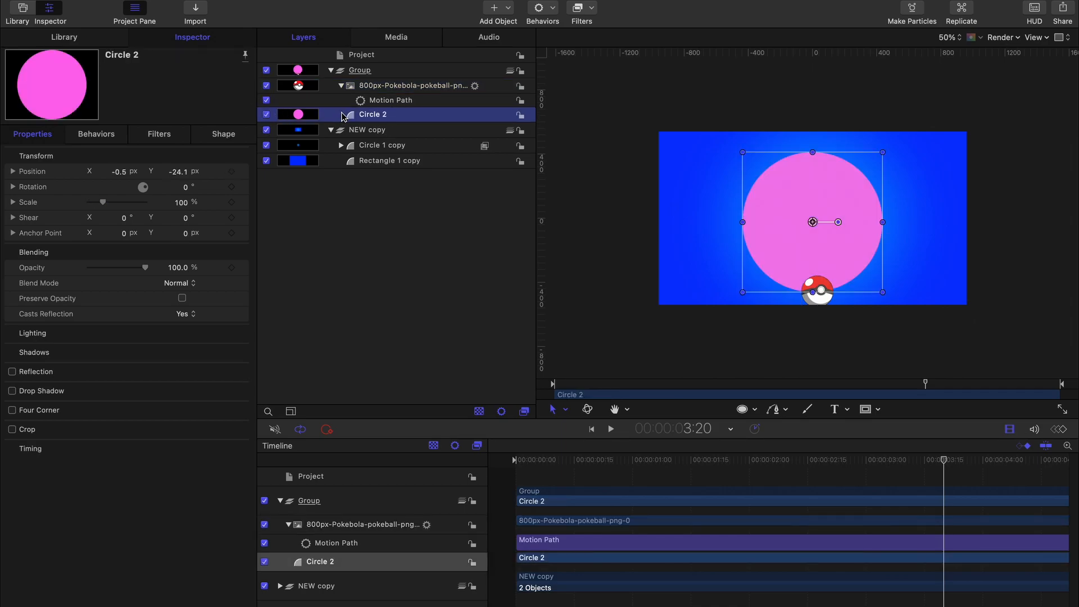
pyautogui.moveTo(407, 181)
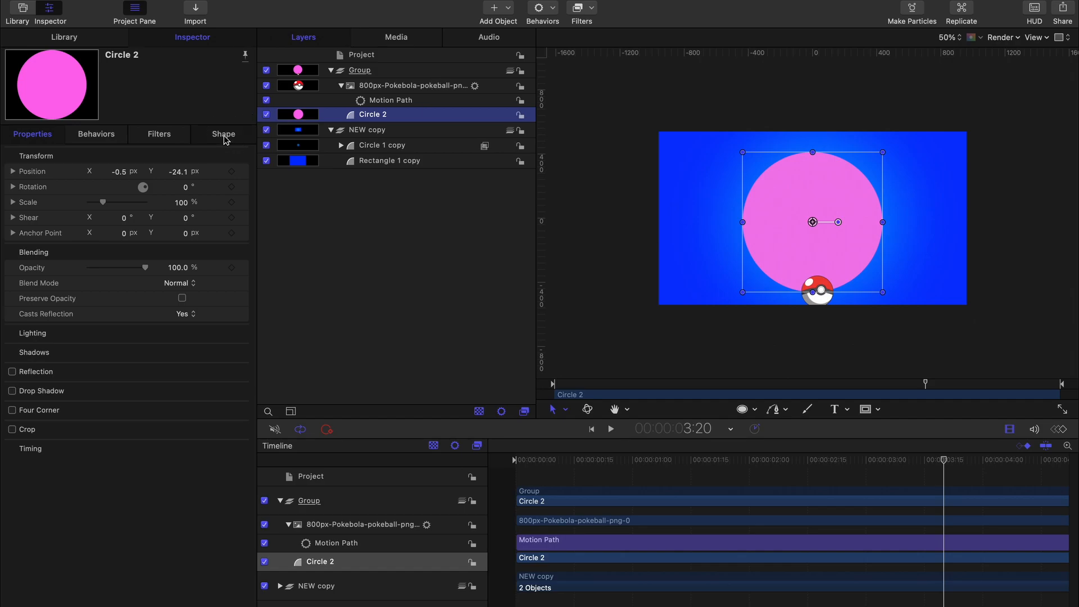
# - Style Circle 2 with no fill and a white outline of width 8
pyautogui.click(223, 134)
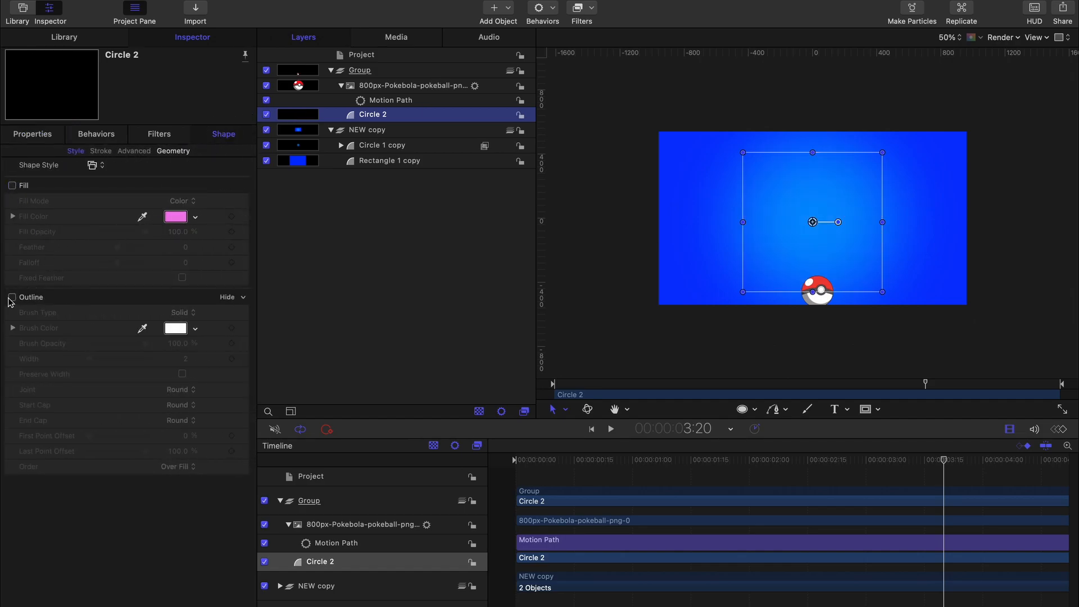
pyautogui.click(11, 297)
pyautogui.write('8')
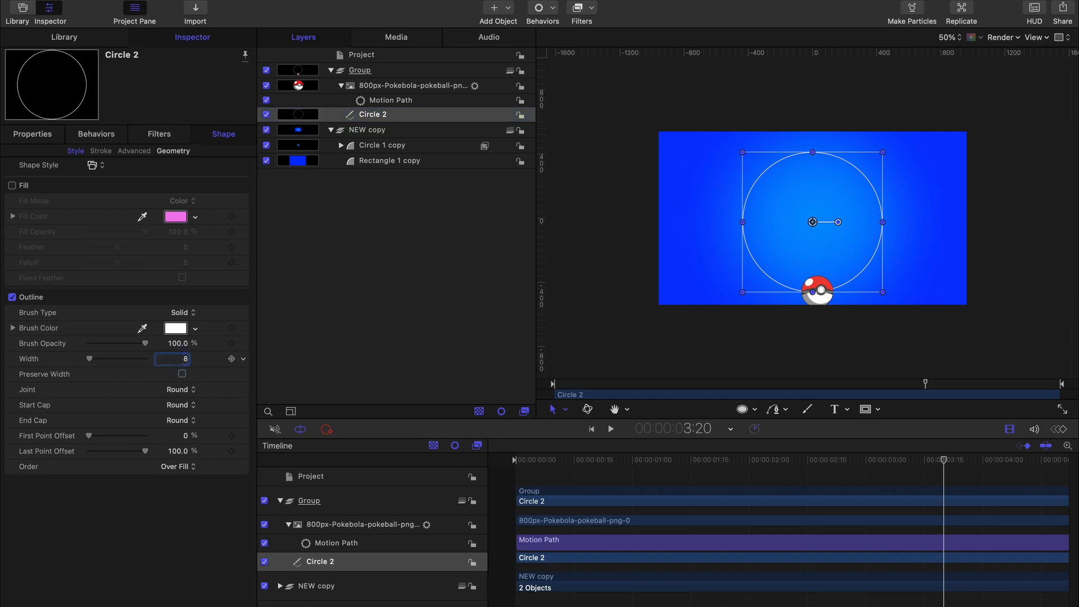
pyautogui.click(480, 201)
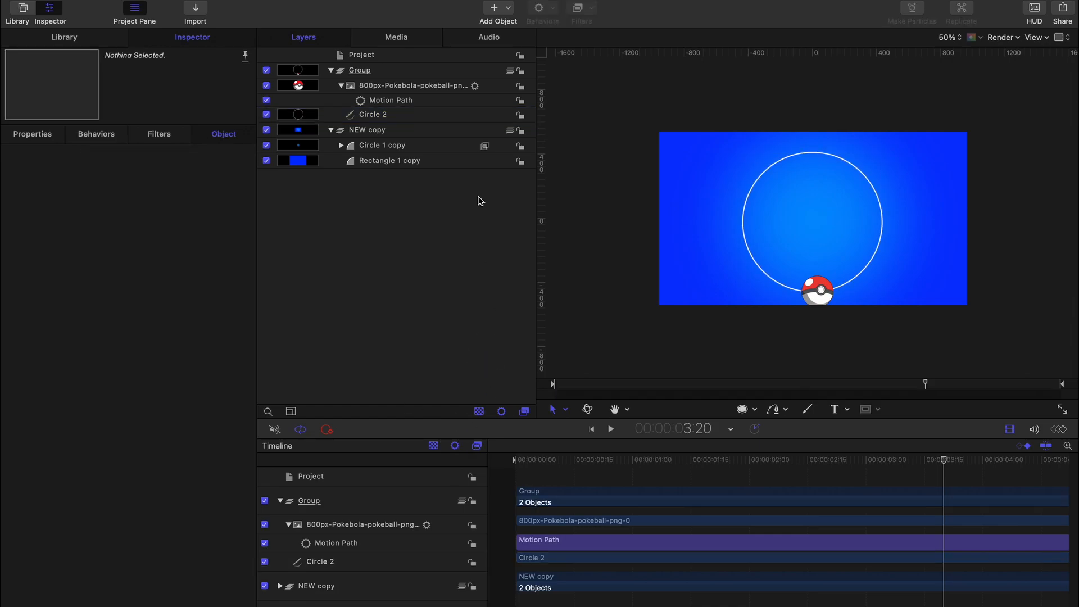
# - Duplicate the pokeball and set the copy's Motion Path Offset to 20%
pyautogui.click(412, 85)
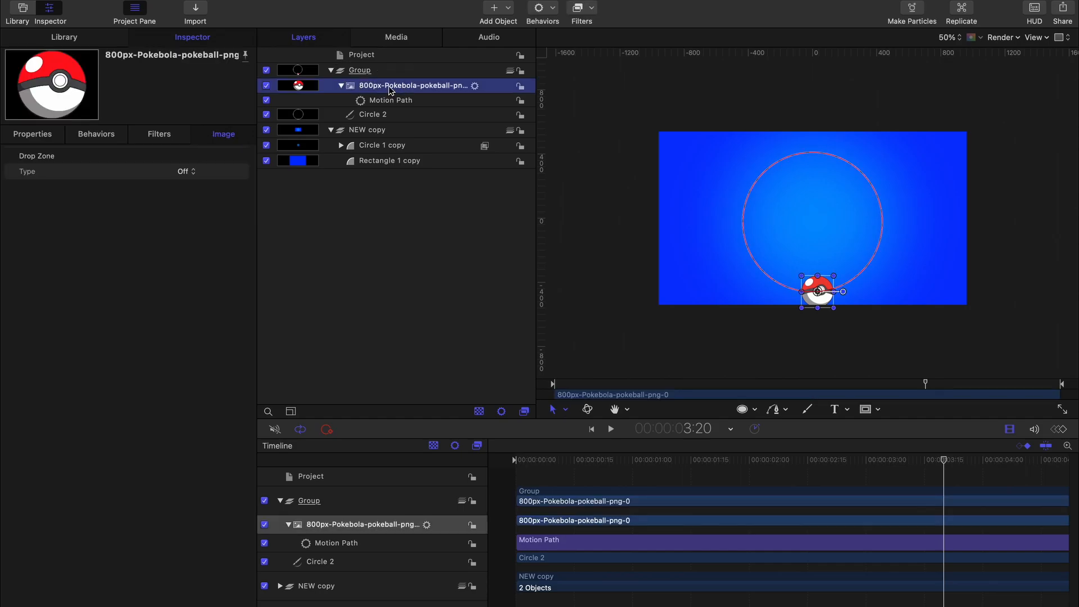
pyautogui.click(340, 85)
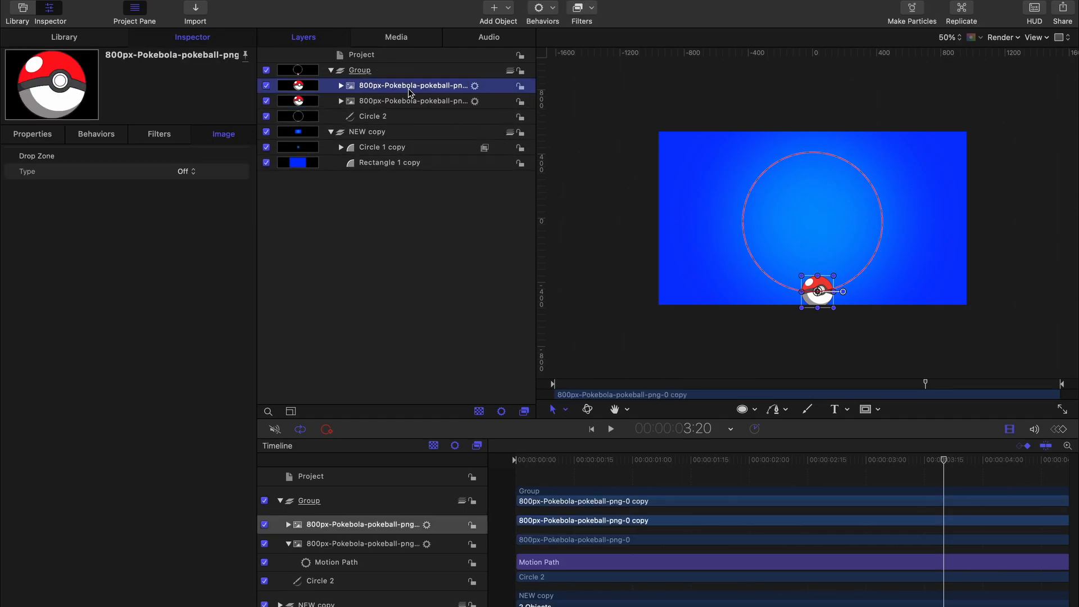
pyautogui.click(339, 85)
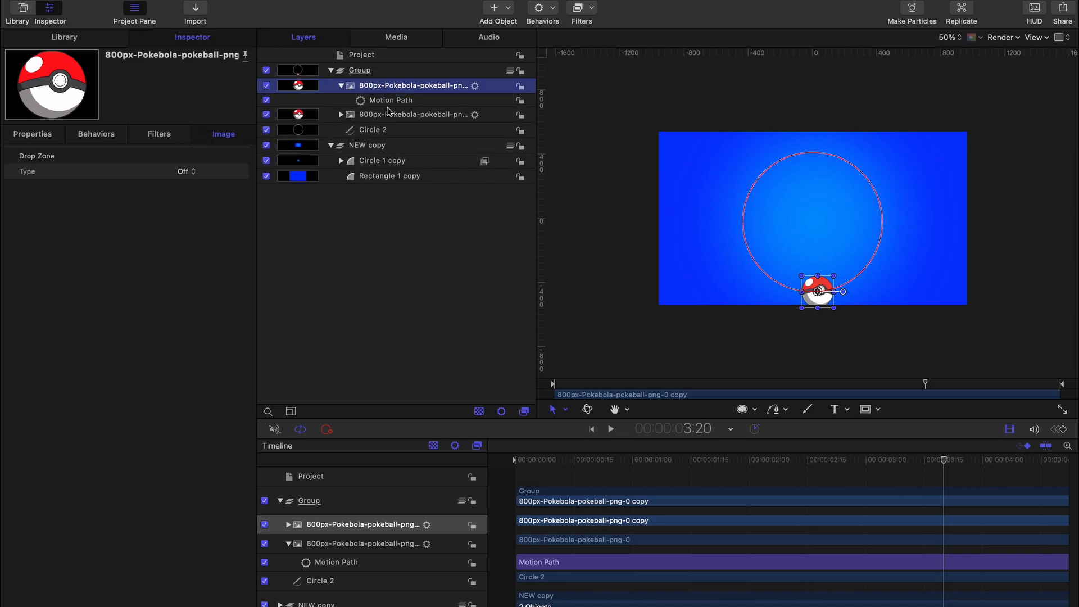
pyautogui.click(390, 100)
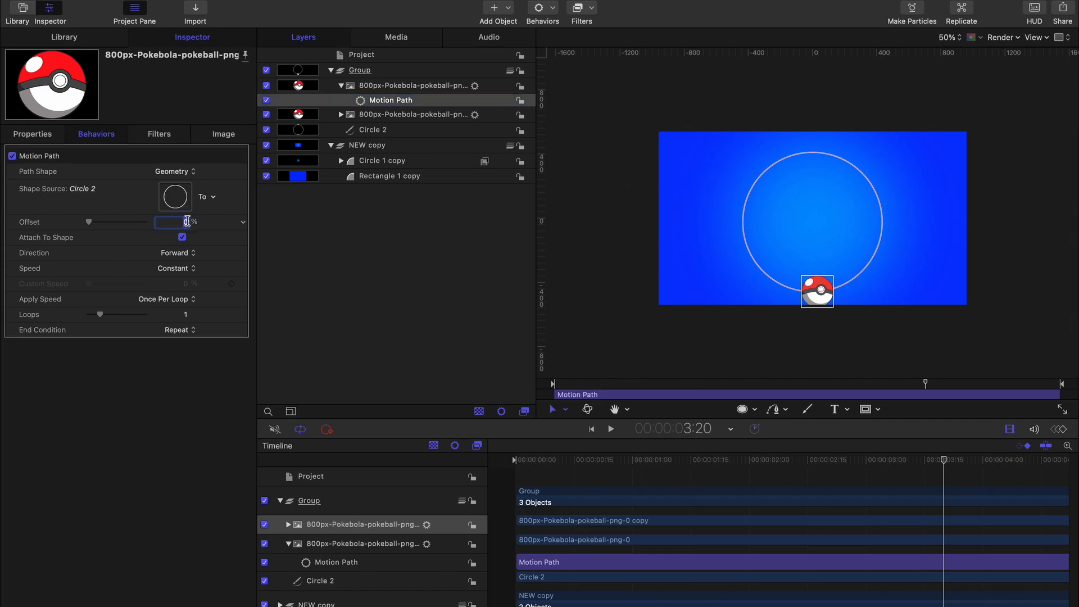
pyautogui.moveTo(90, 222); pyautogui.dragTo(99, 221)
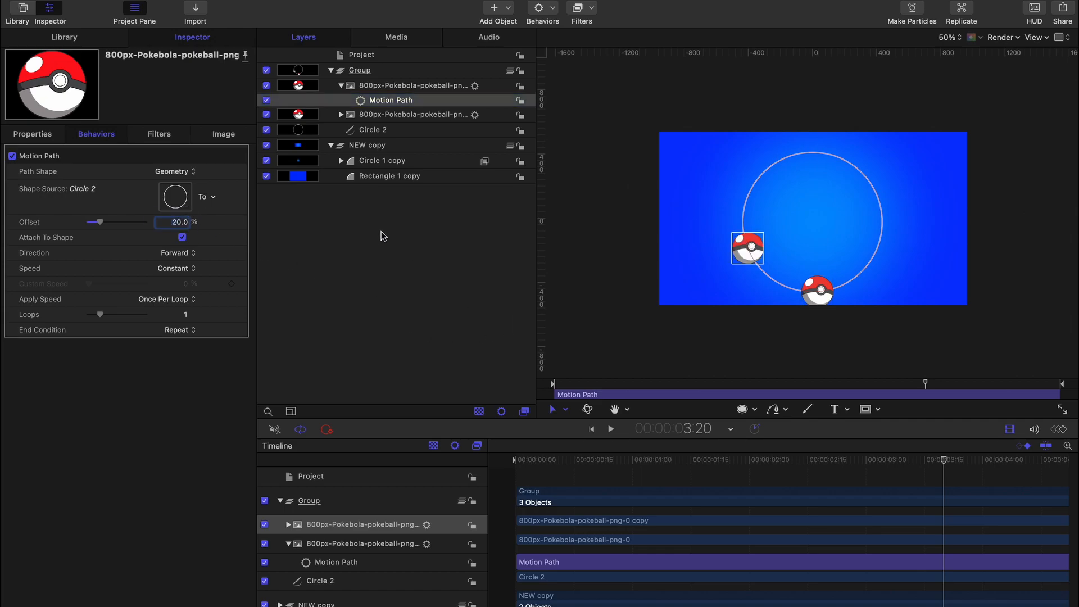
# - Duplicate again for further pokeballs offset 40% and 60% around the circle
pyautogui.click(413, 86)
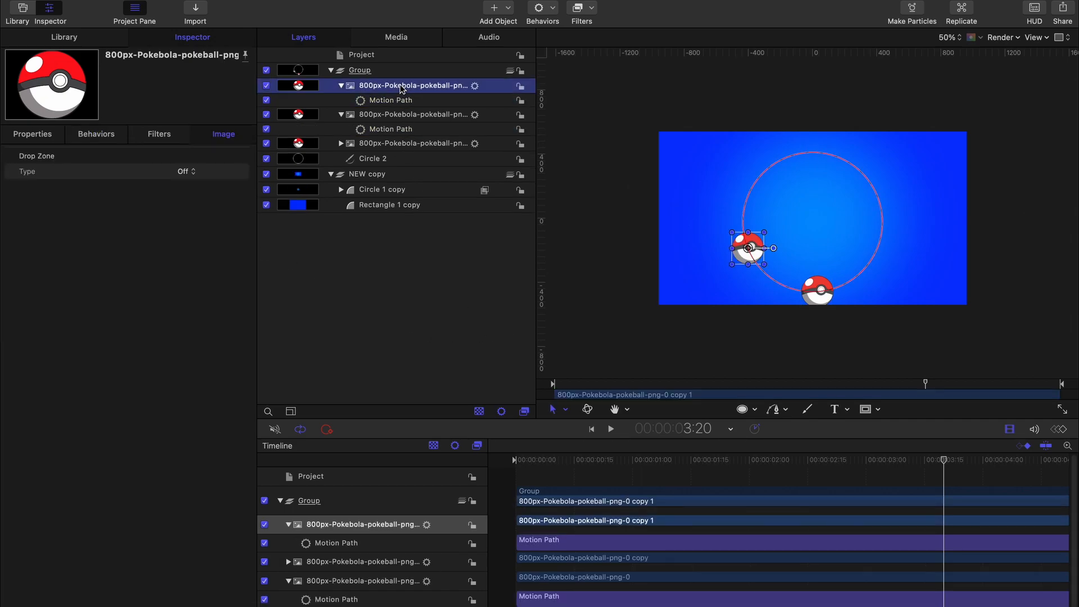
pyautogui.click(390, 100)
pyautogui.write('60')
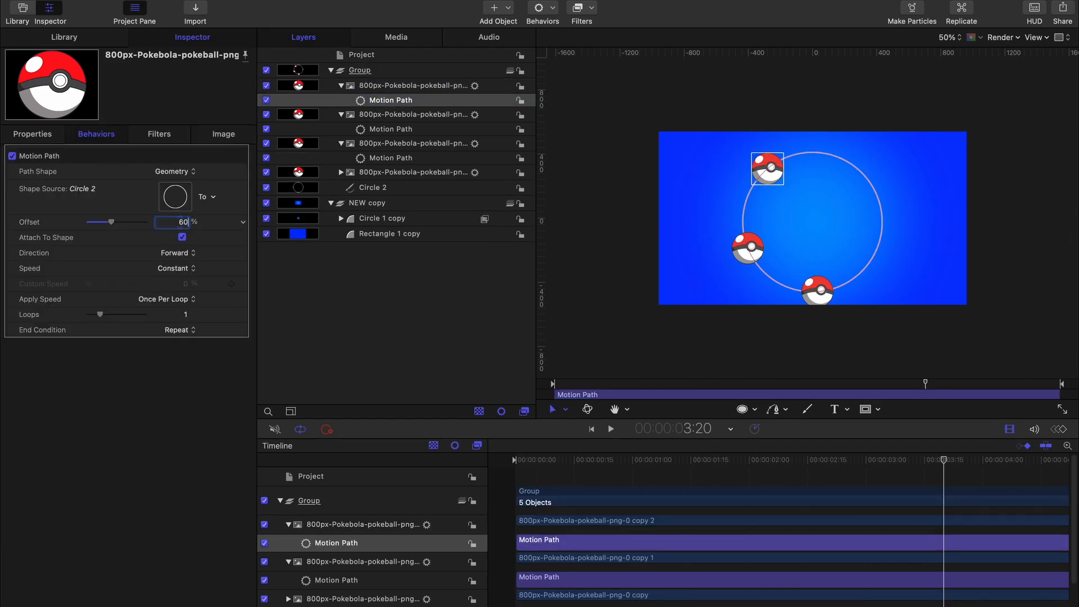
pyautogui.click(382, 218)
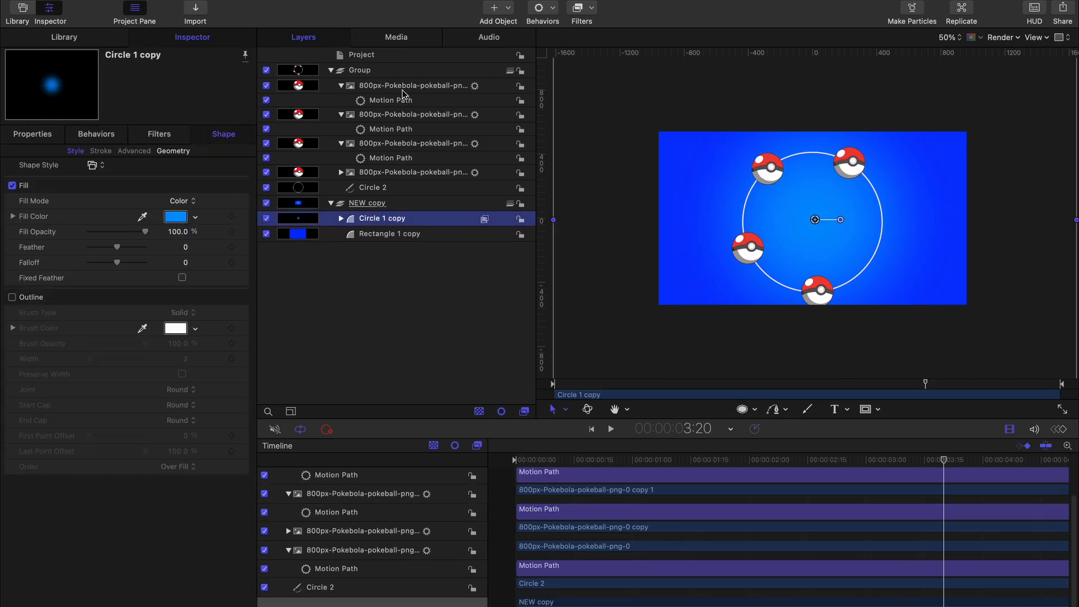